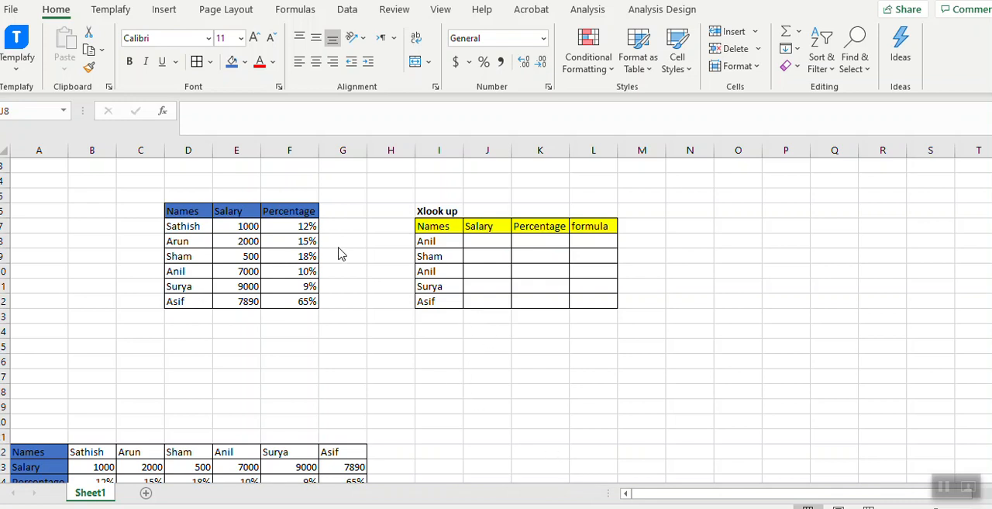
mouse_move(273, 301)
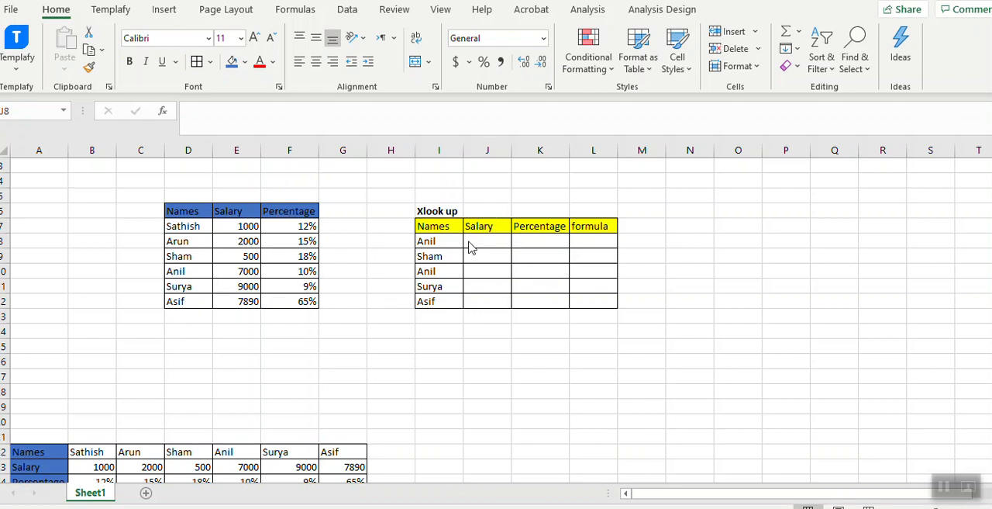
Step: Enter =XLOOKUP(I8,D6:D12,E6:E12) in J8 to return Anil's salary from the Names table
left_click(484, 242)
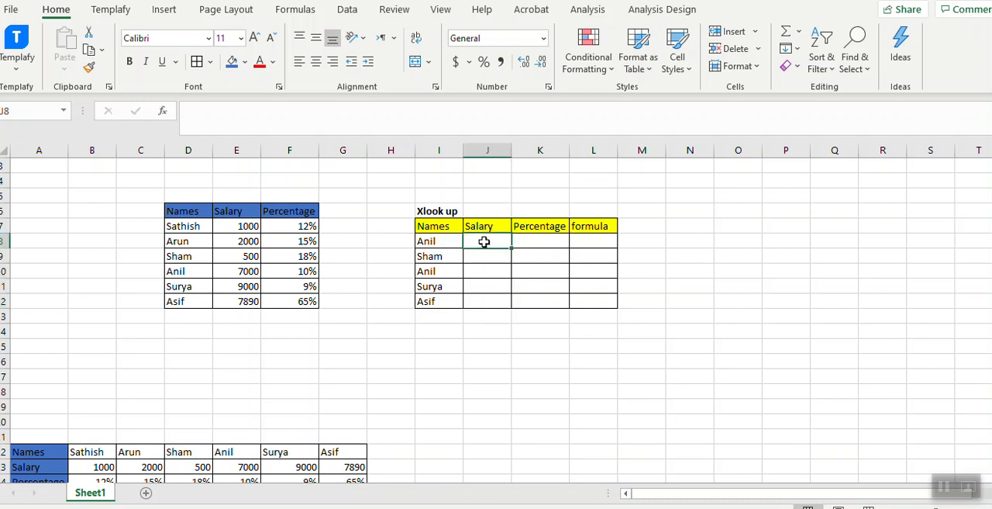
type("=XLOOKUP(")
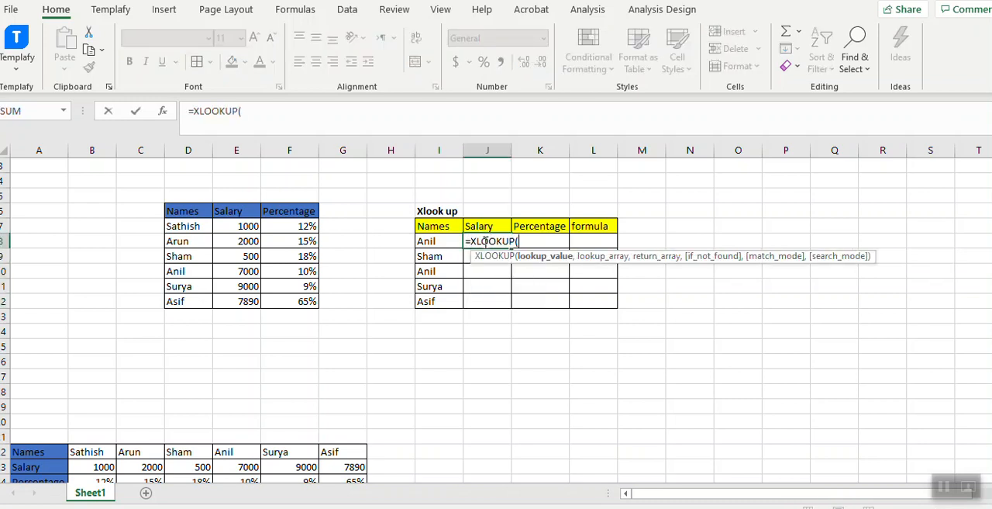
left_click(438, 240)
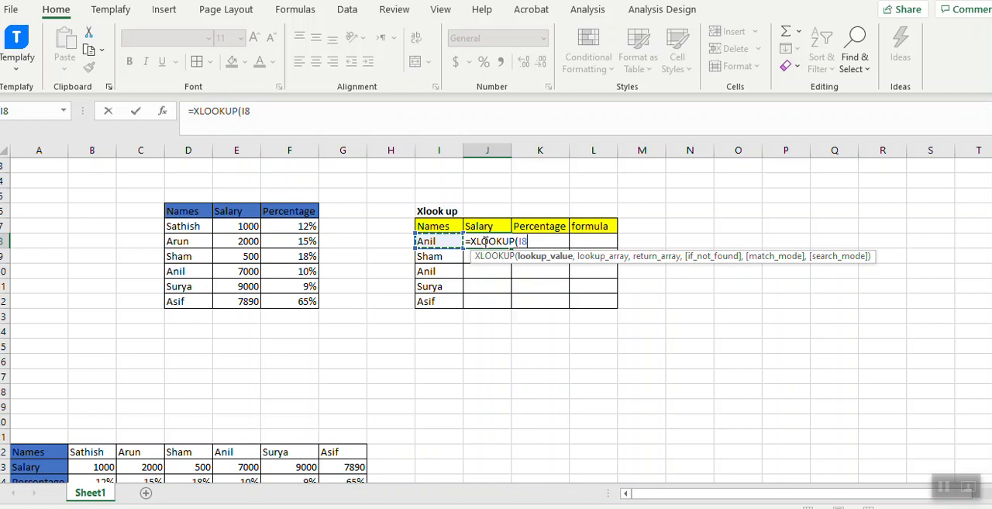
type(",I8")
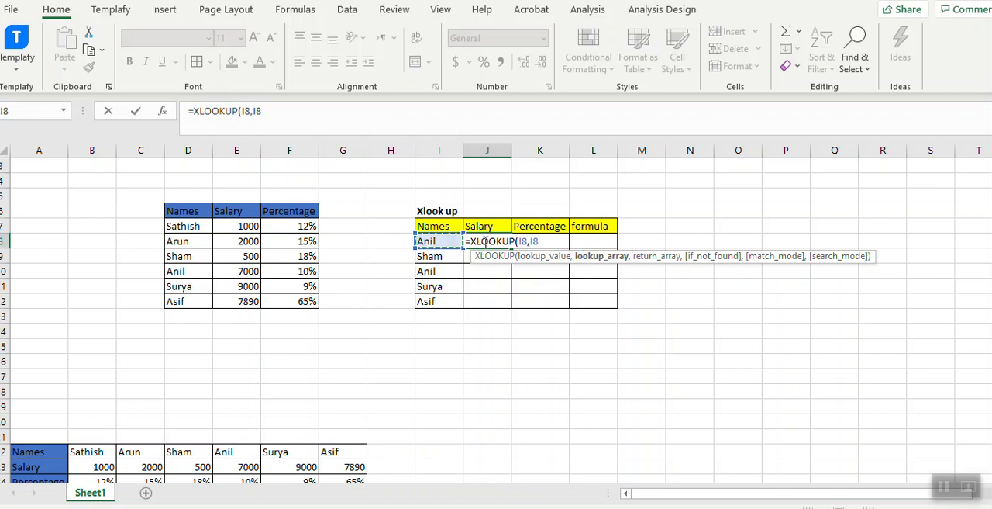
left_click(188, 240)
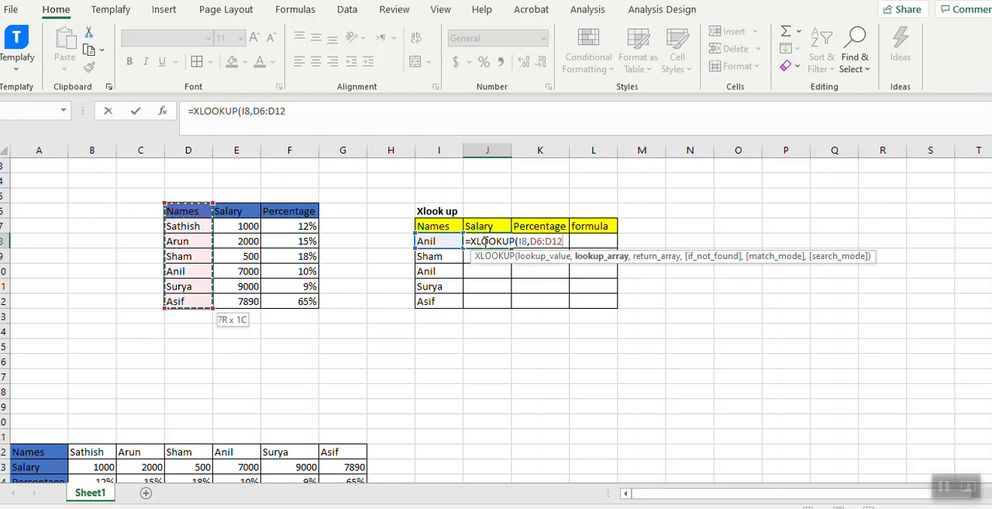
type(",E6:E12")
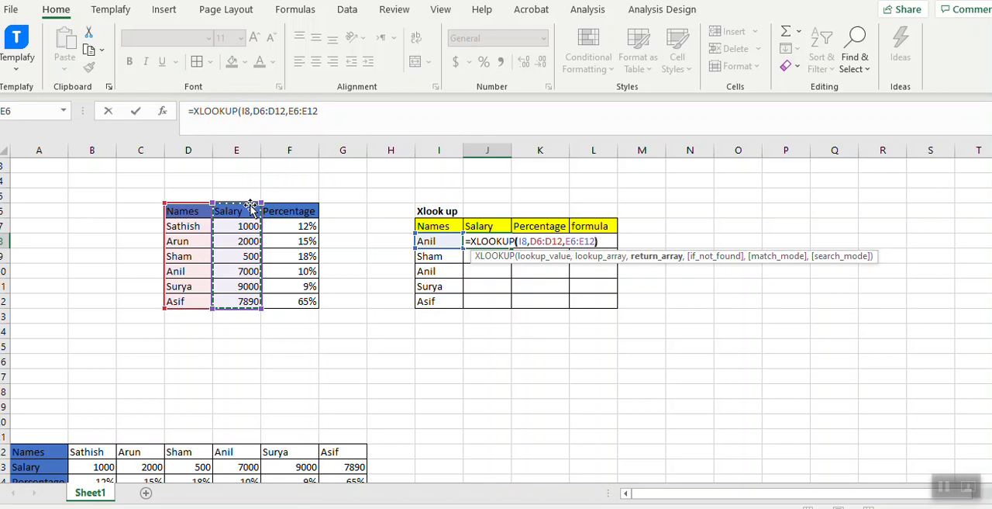
key("Enter")
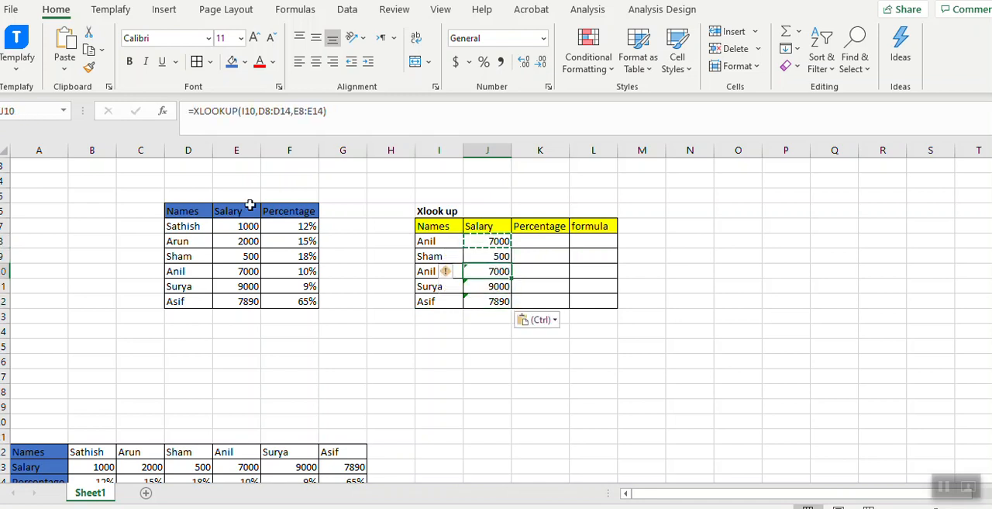
Step: Clear the contents of the salary results J8:J12
left_click(486, 242)
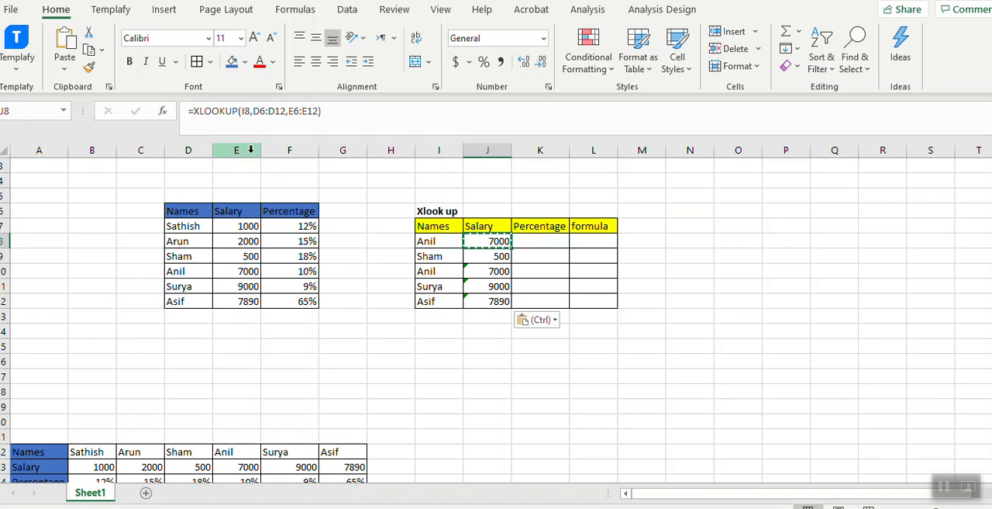
right_click(236, 149)
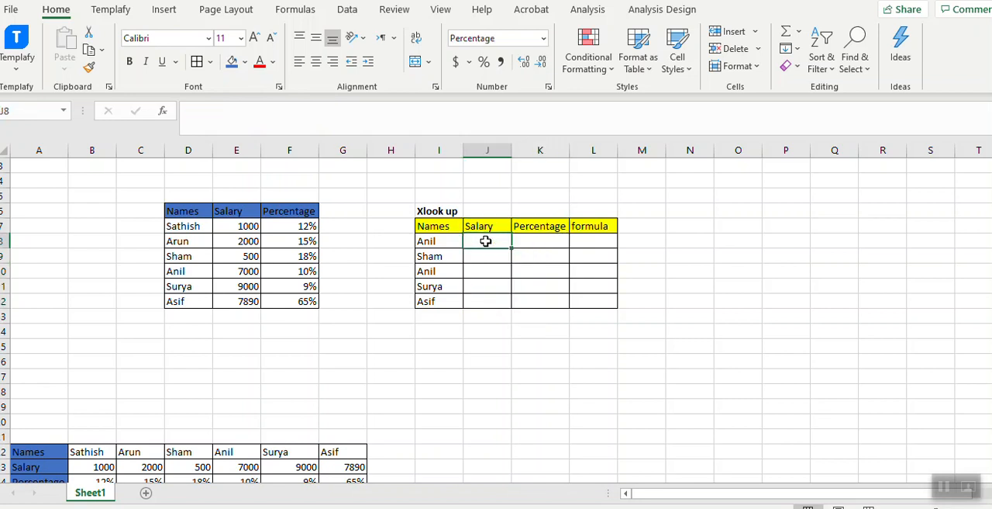
Step: Enter =XLOOKUP(I8,D6:D12,E6:F12) in J8 to return salary and percentage together
type("=")
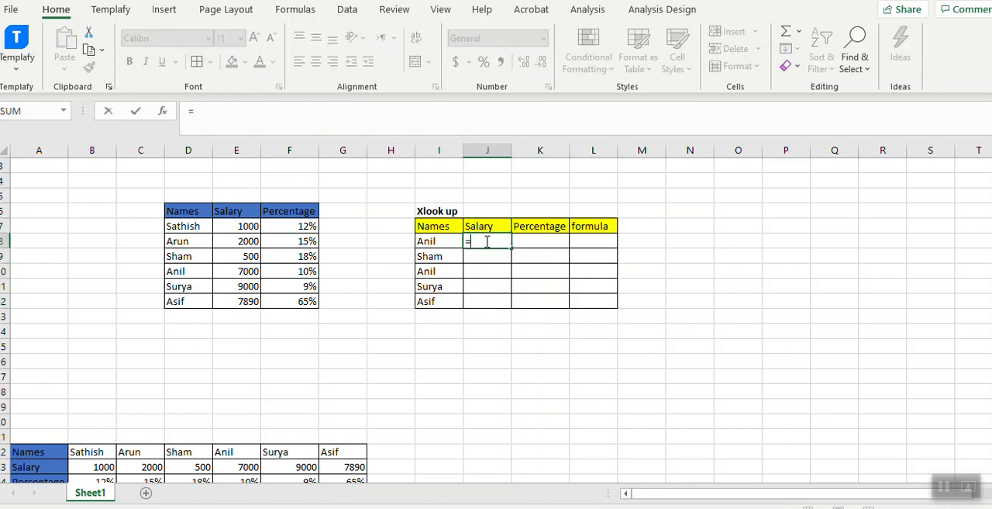
type("XLOOKUP(I8")
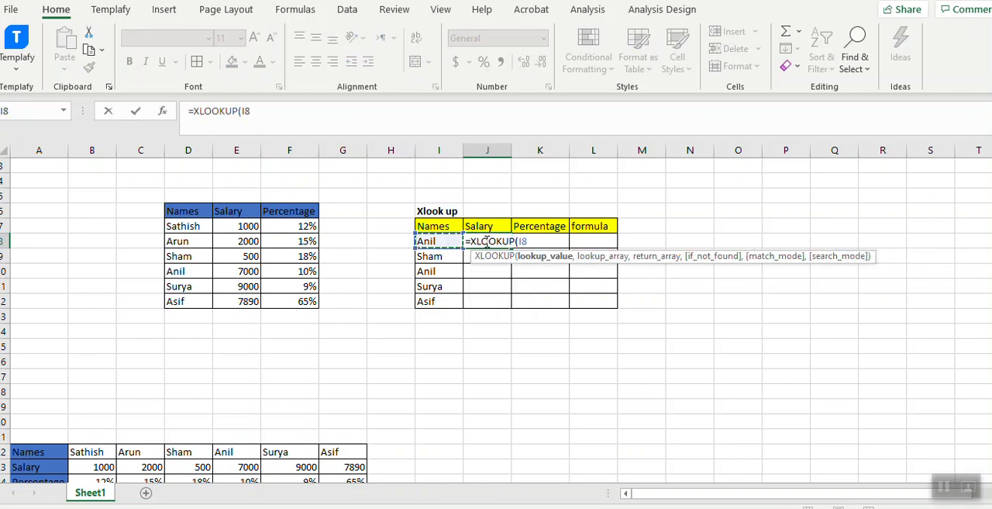
left_click(188, 211)
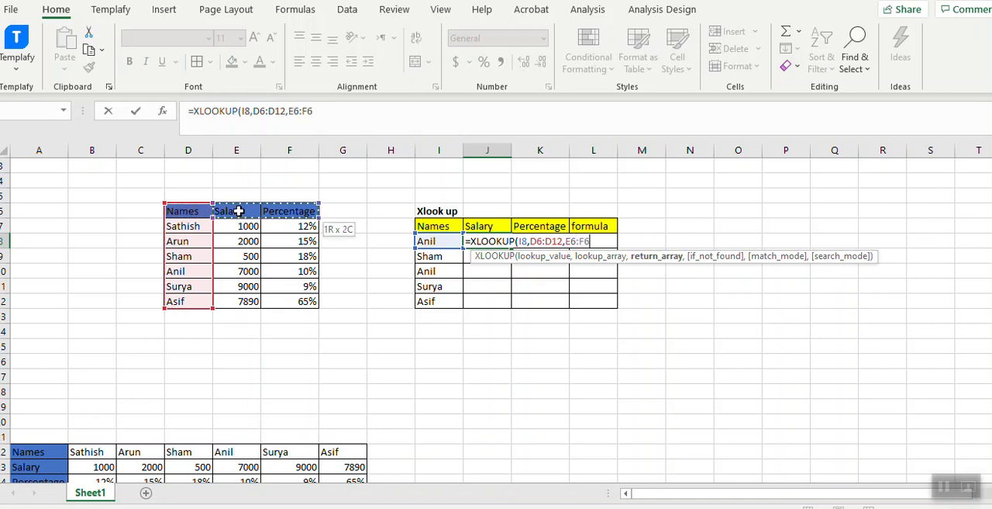
left_click_drag(290, 227, 290, 301)
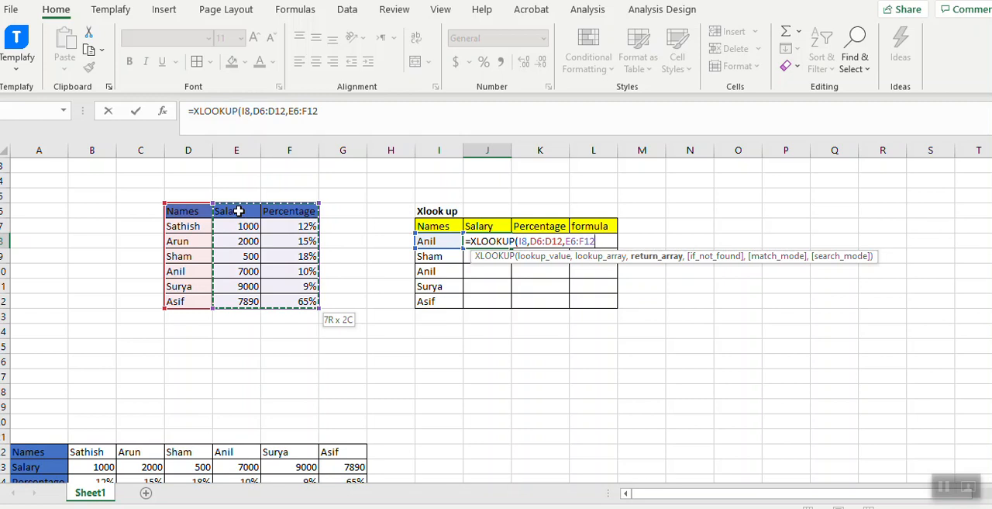
key("Enter")
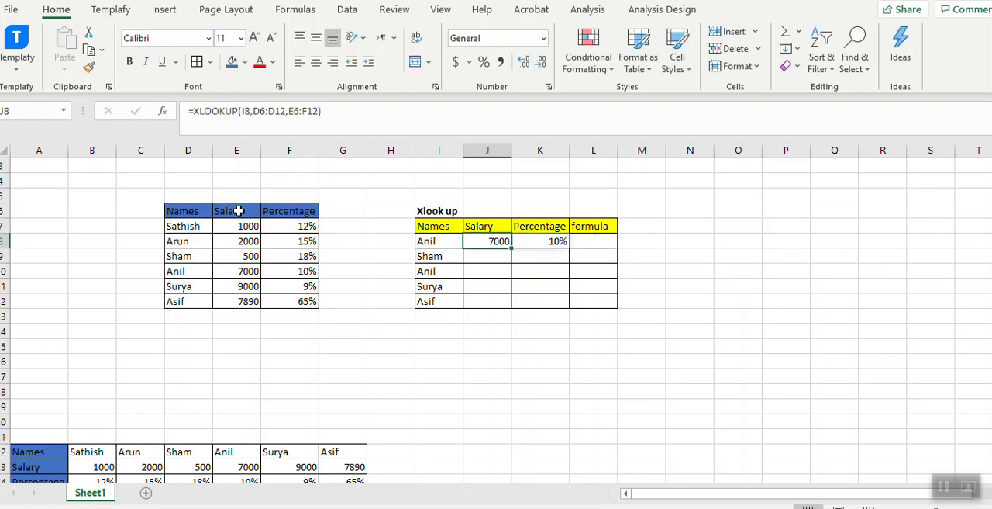
left_click(437, 300)
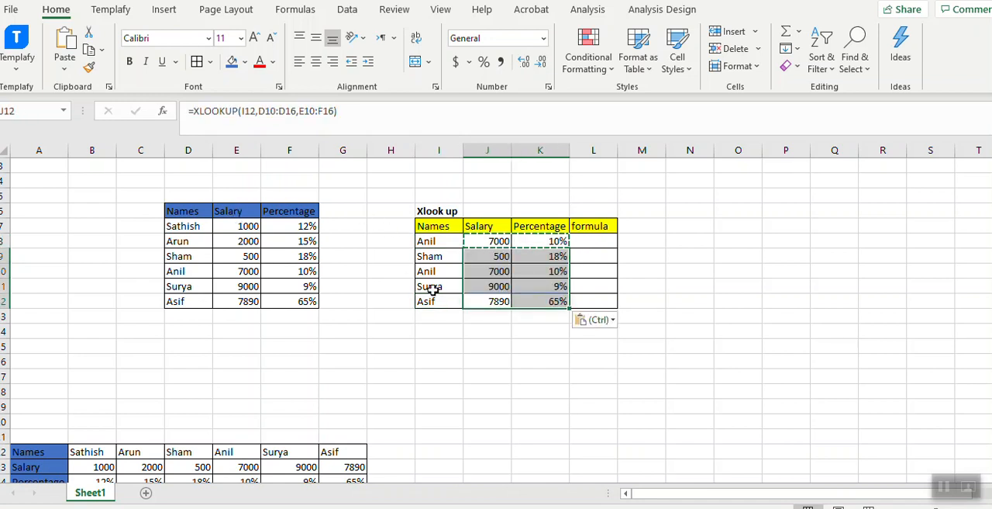
Step: Review the salary and percentage formulas in a few result cells, including Sham's
left_click(487, 286)
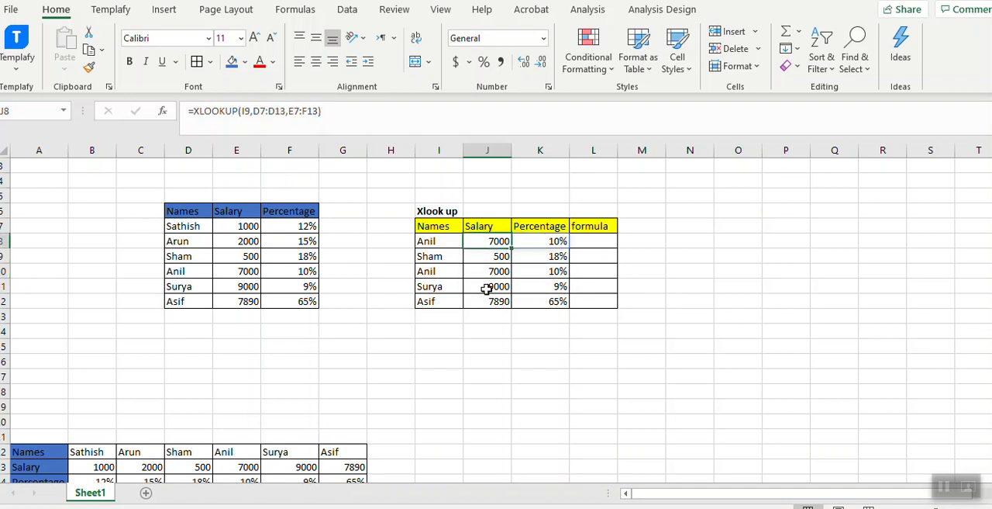
left_click(540, 256)
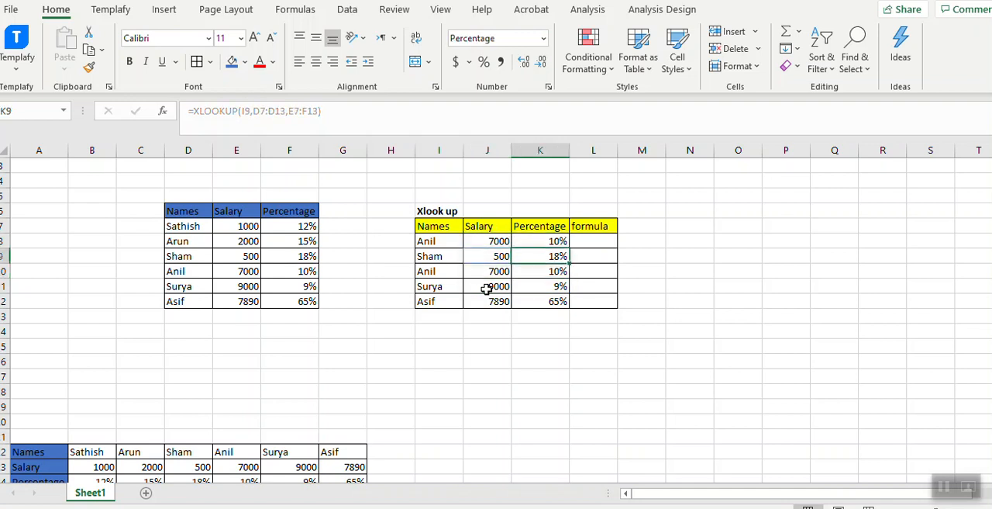
left_click(539, 330)
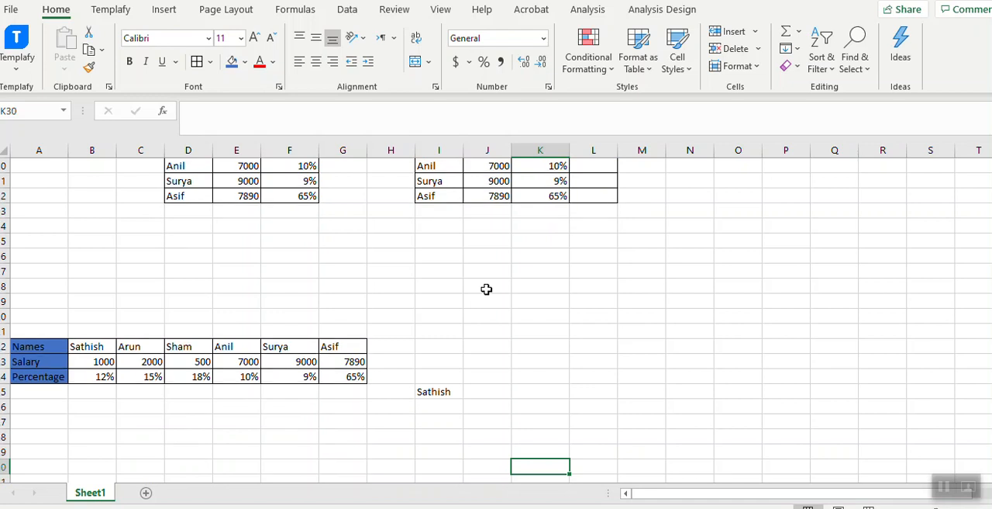
mouse_move(471, 400)
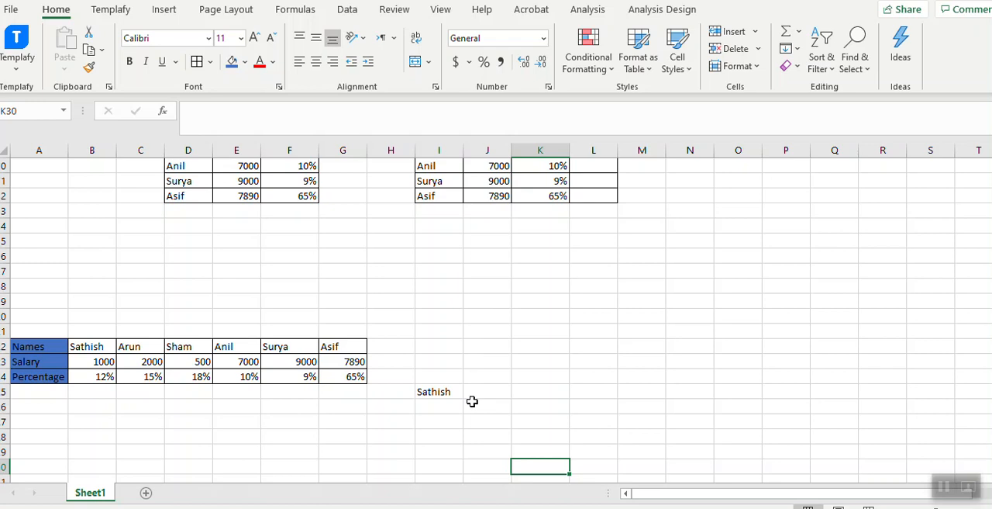
Step: Enter =XLOOKUP(I26,A22:G22,A23:G23) in I26 so Sathish's salary 1000 is returned
left_click(437, 406)
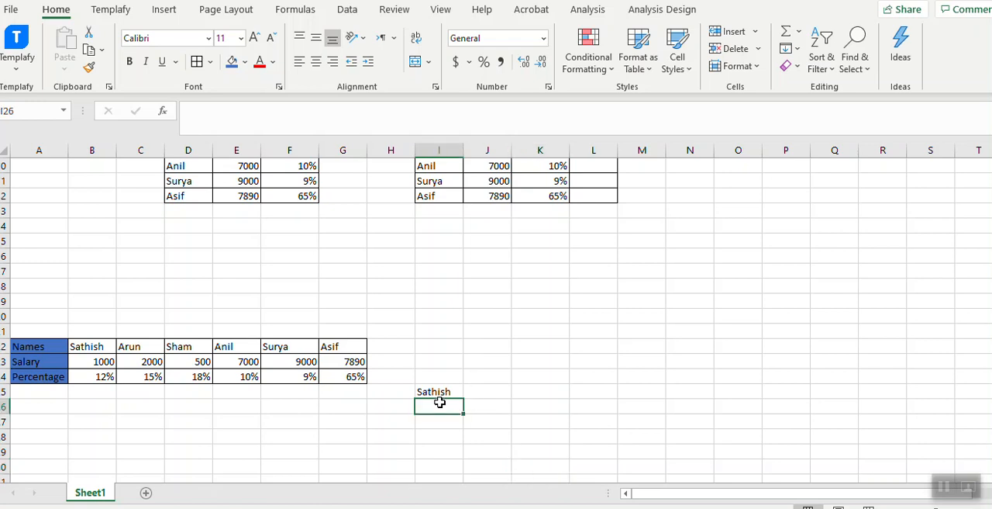
type("=xlo")
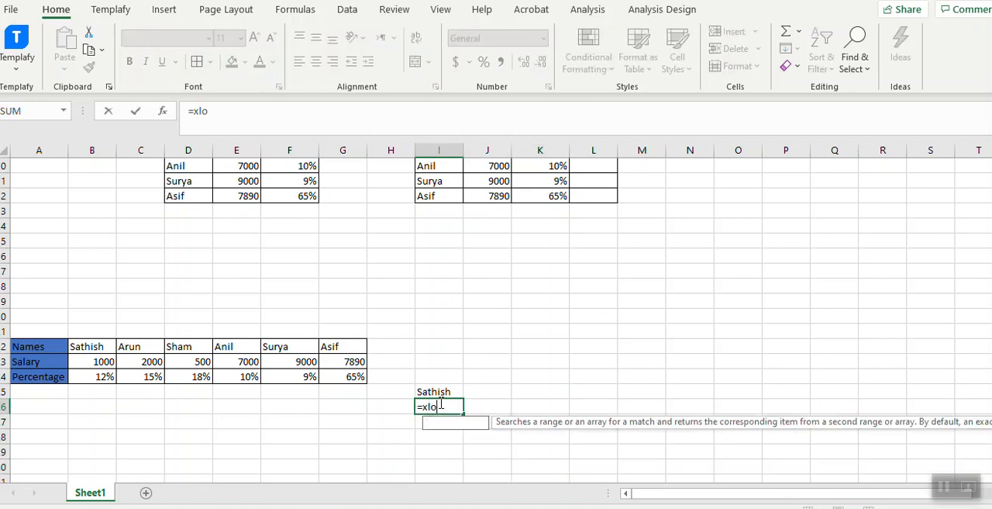
type("o")
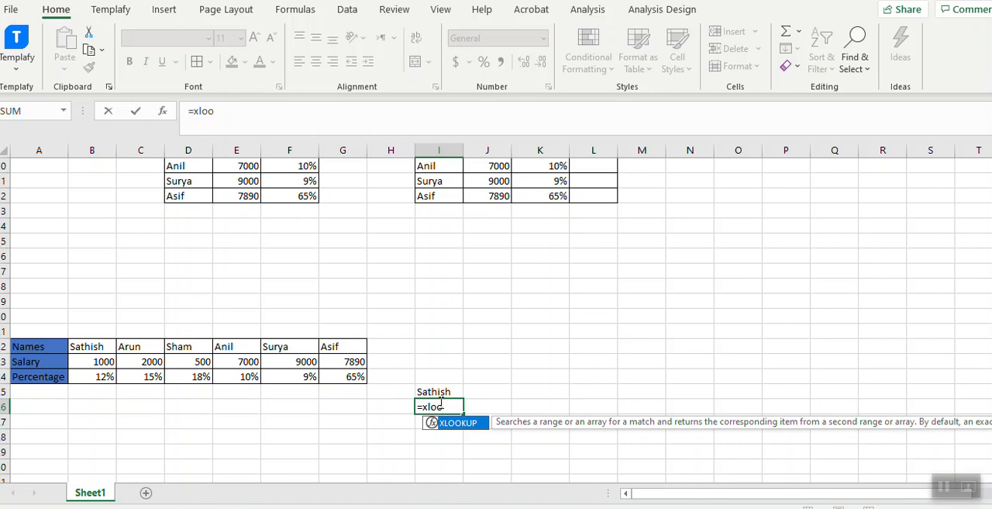
key("Enter")
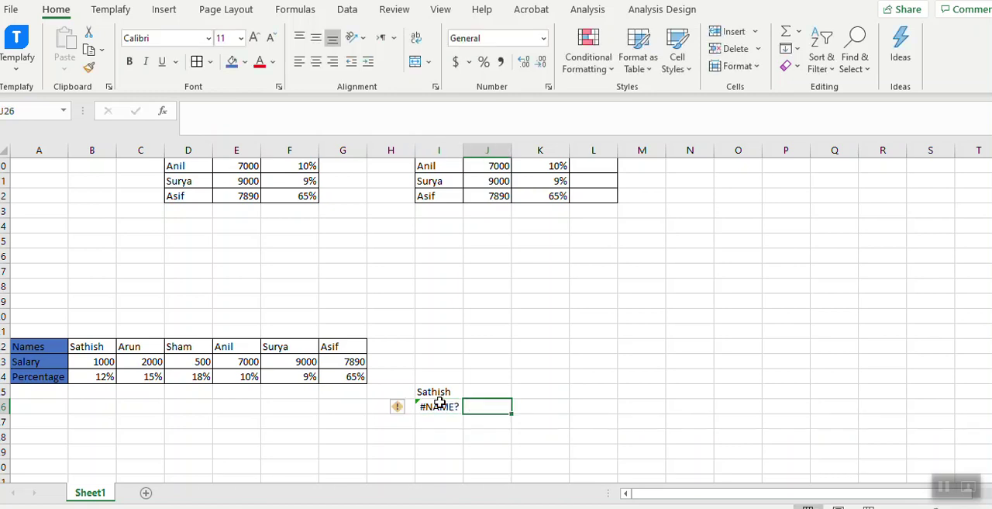
type("=xl")
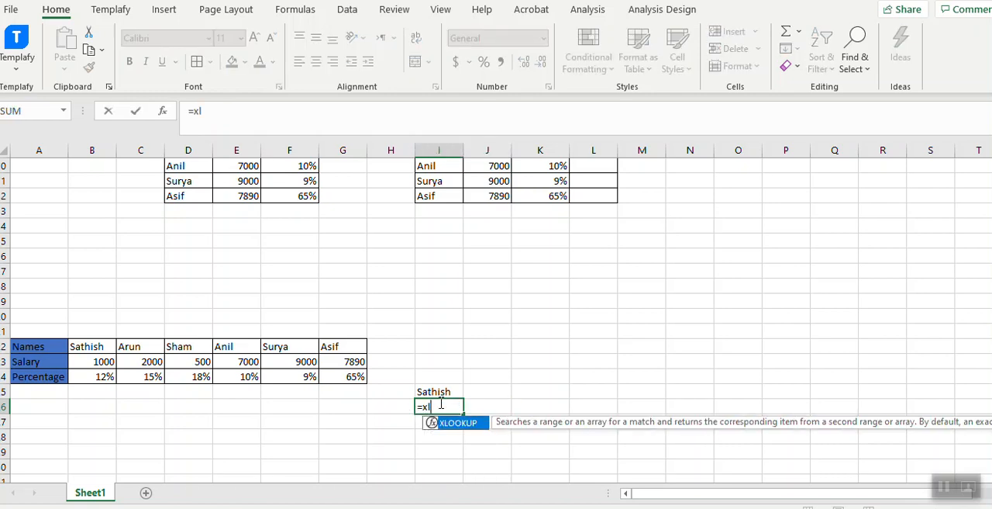
type("LOOKUP(I26")
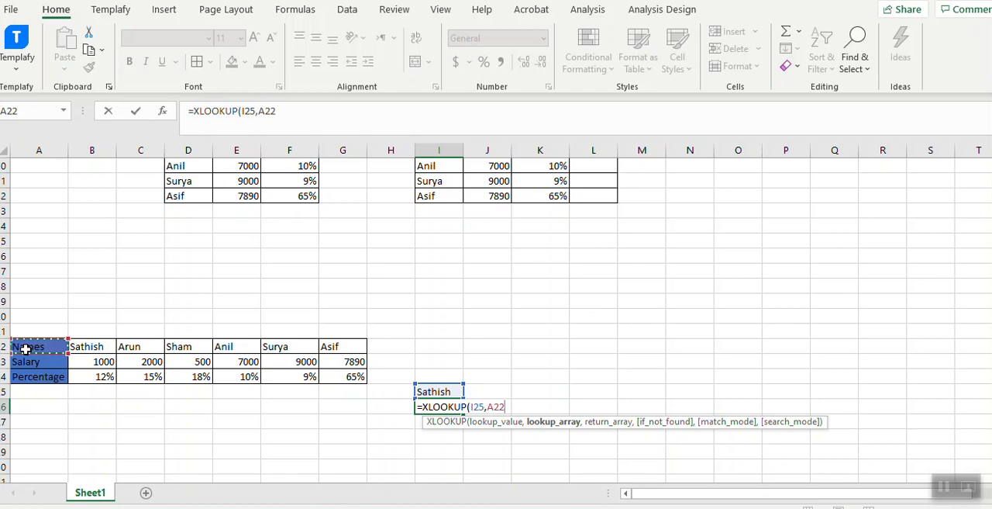
left_click_drag(39, 346, 288, 345)
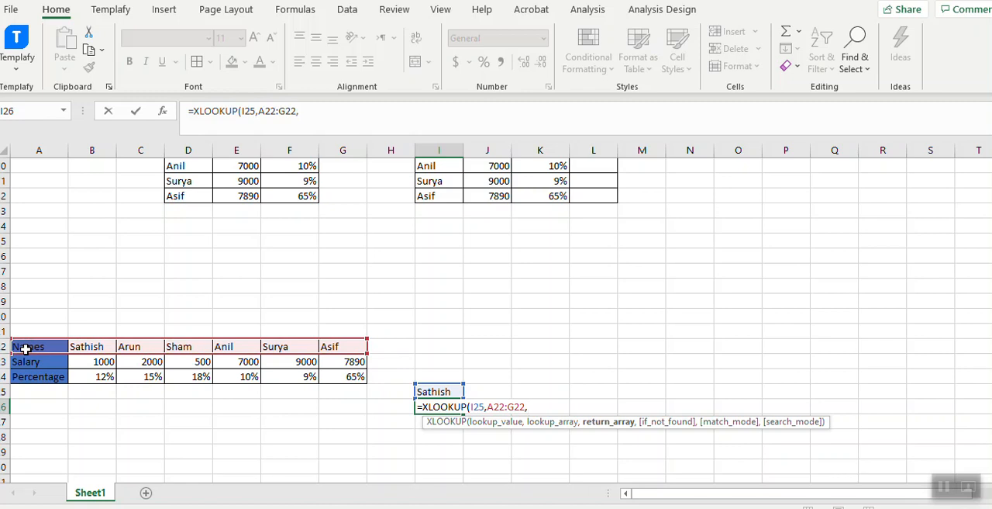
left_click_drag(28, 361, 139, 362)
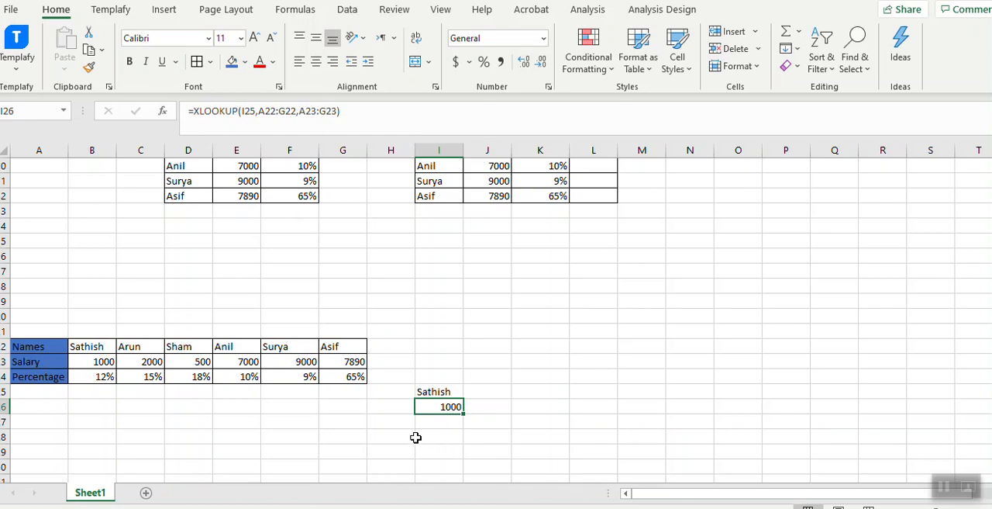
Step: Insert a blank row above the Salary row of the horizontal table; the lookup still shows 1000
right_click(8, 360)
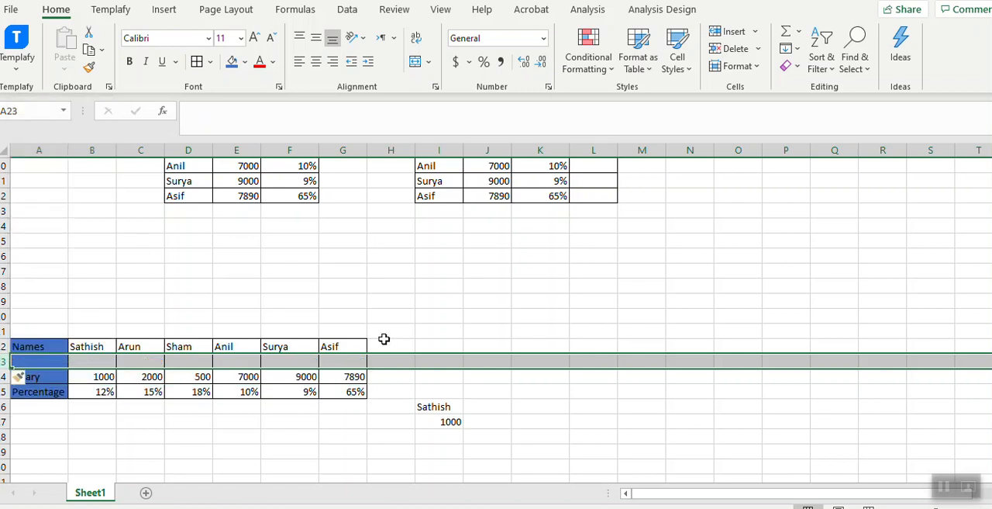
left_click(487, 406)
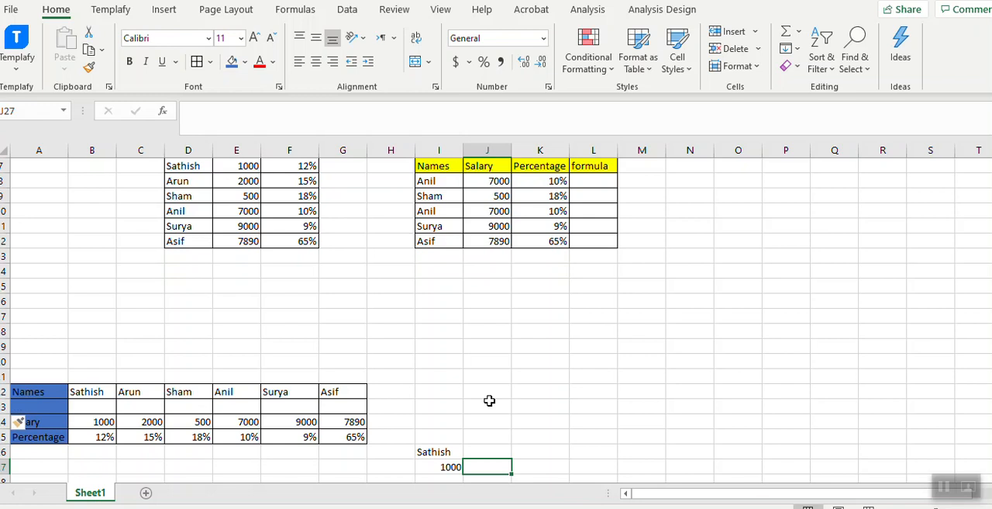
mouse_move(676, 404)
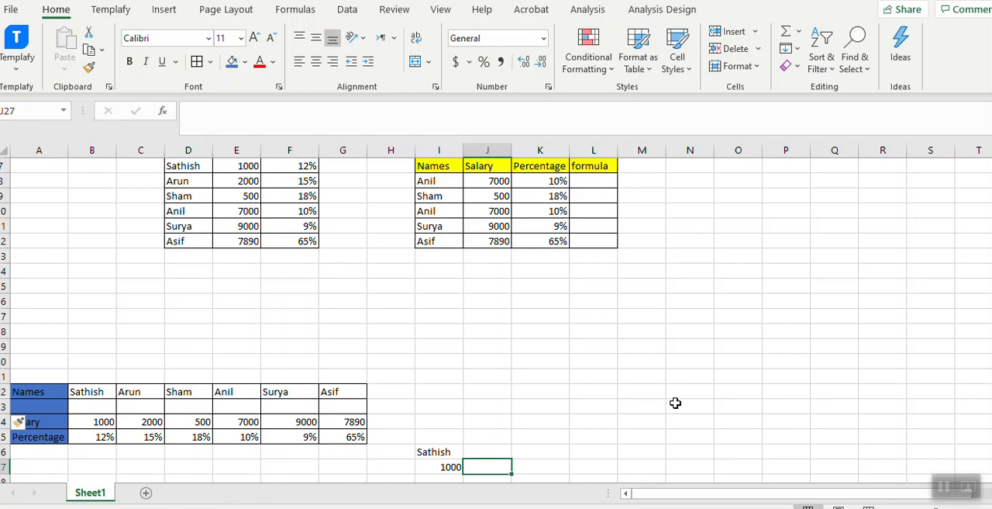